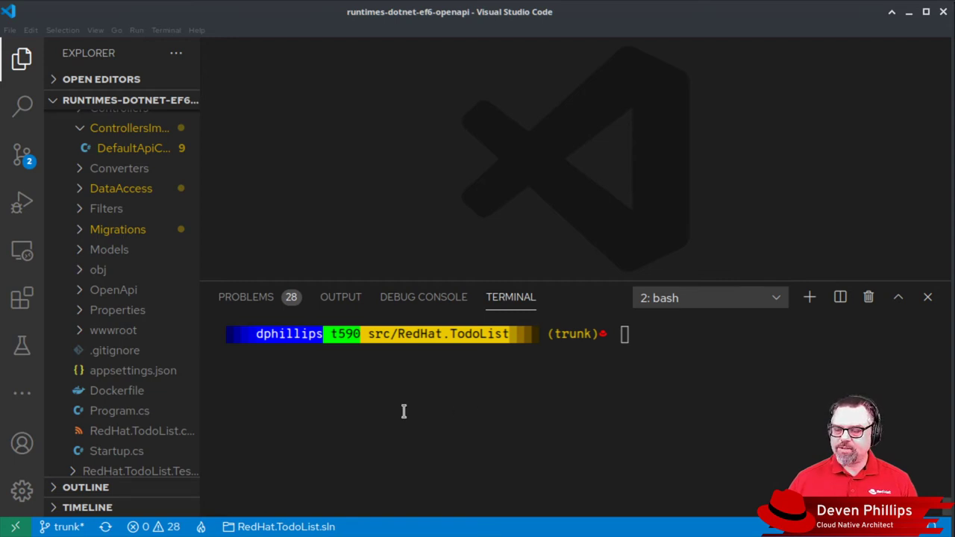
Step: Run dotnet add package OpenTracing.Contrib.NetCore in the integrated terminal
text(dotnet add package OpenTracing.Contrib.NetCore)
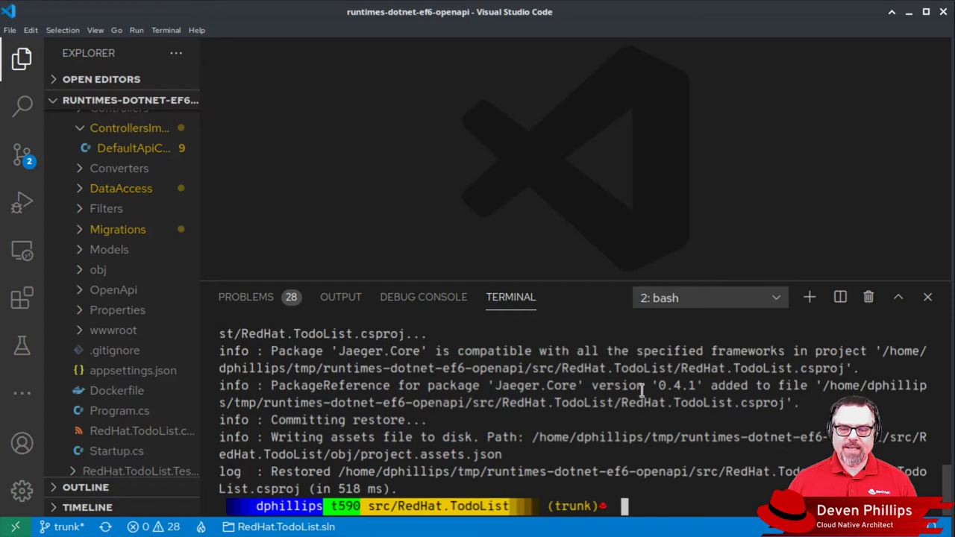
mouse_move(558, 326)
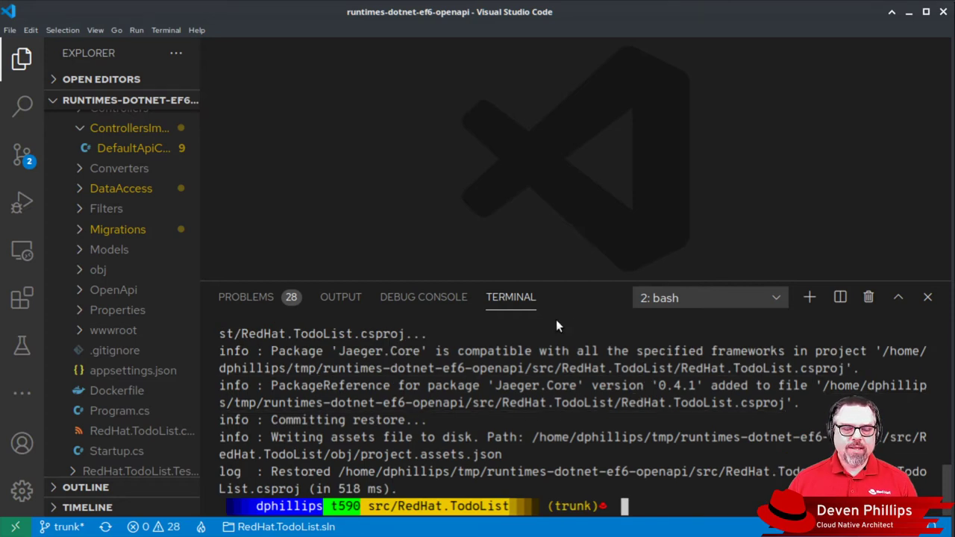
mouse_move(562, 391)
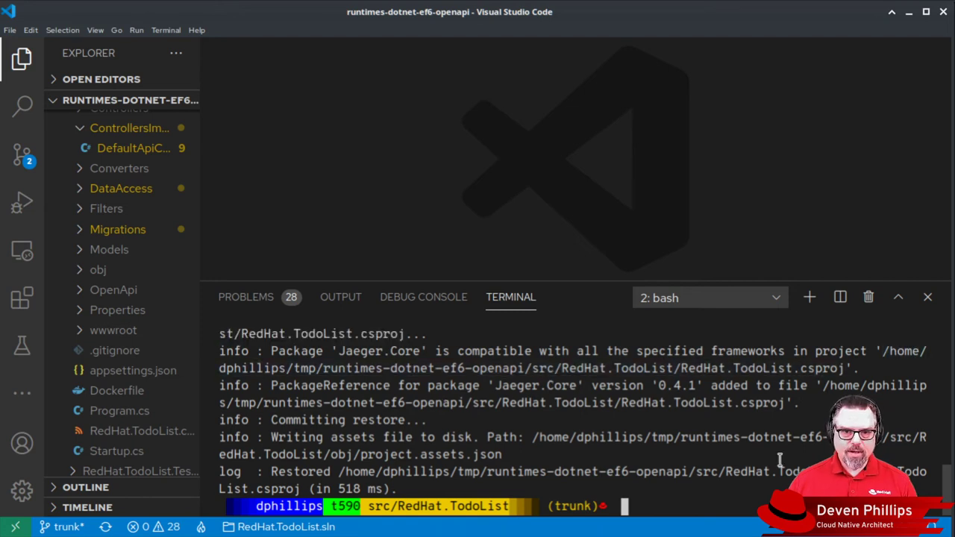
mouse_move(555, 457)
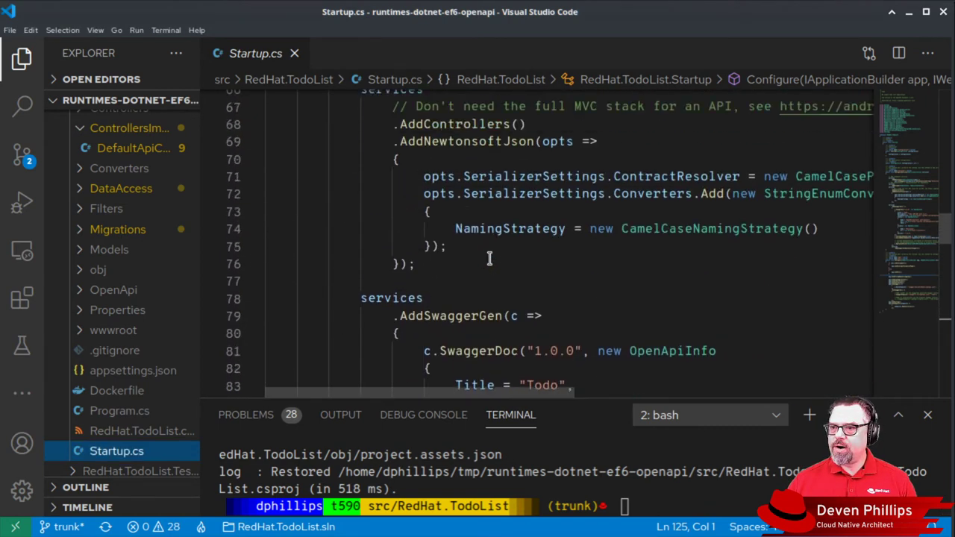
Step: Add a services.AddOpenTracing(); call inside ConfigureServices in Startup.cs
double_click(489, 269)
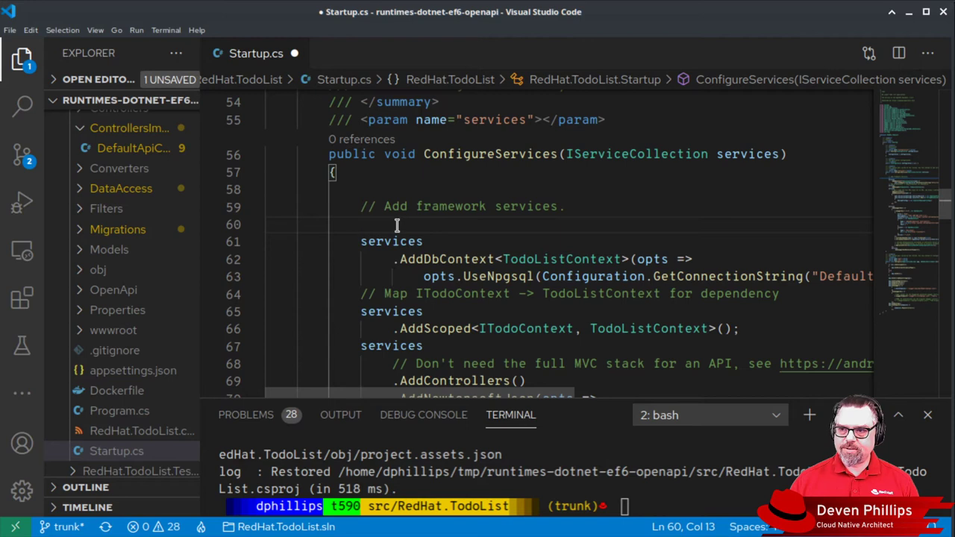
text(serveri)
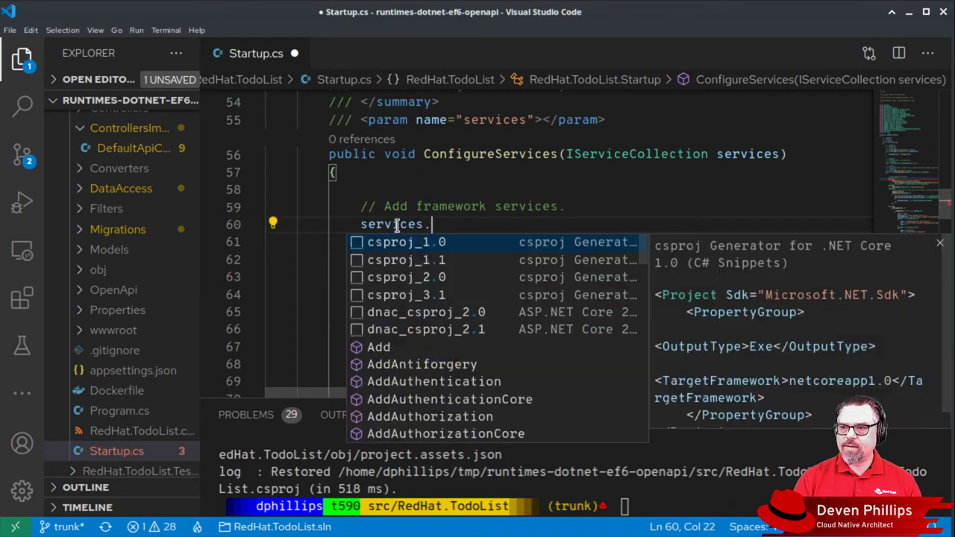
text(AddOpenTracing()
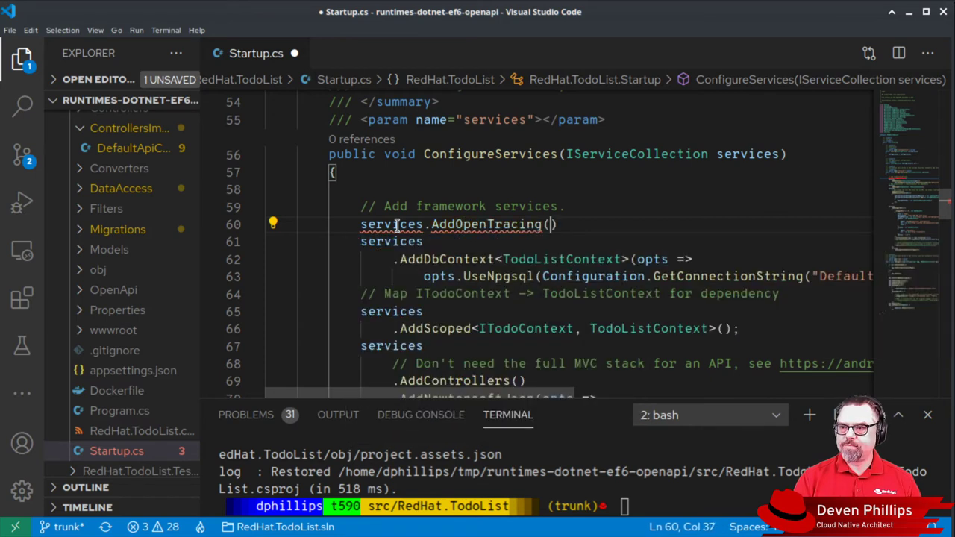
text(;)
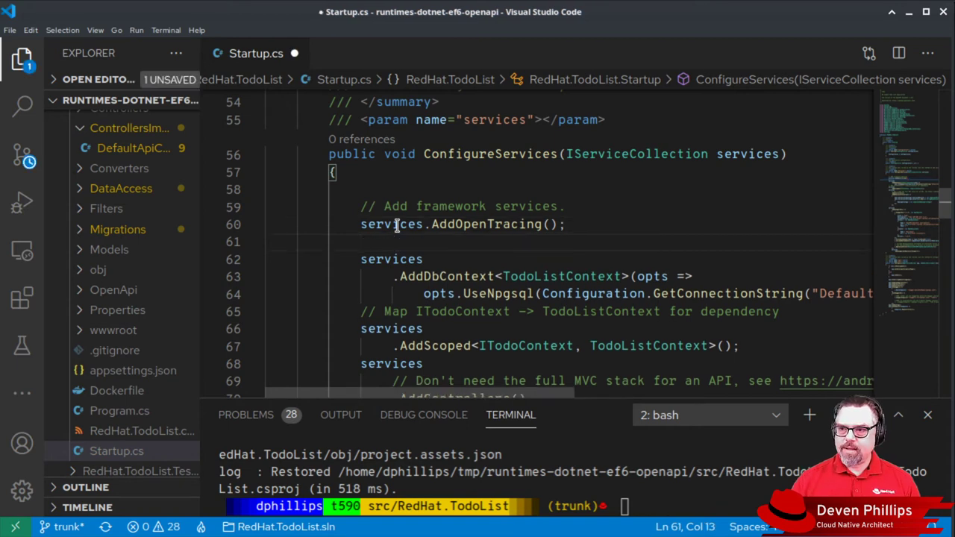
double_click(486, 224)
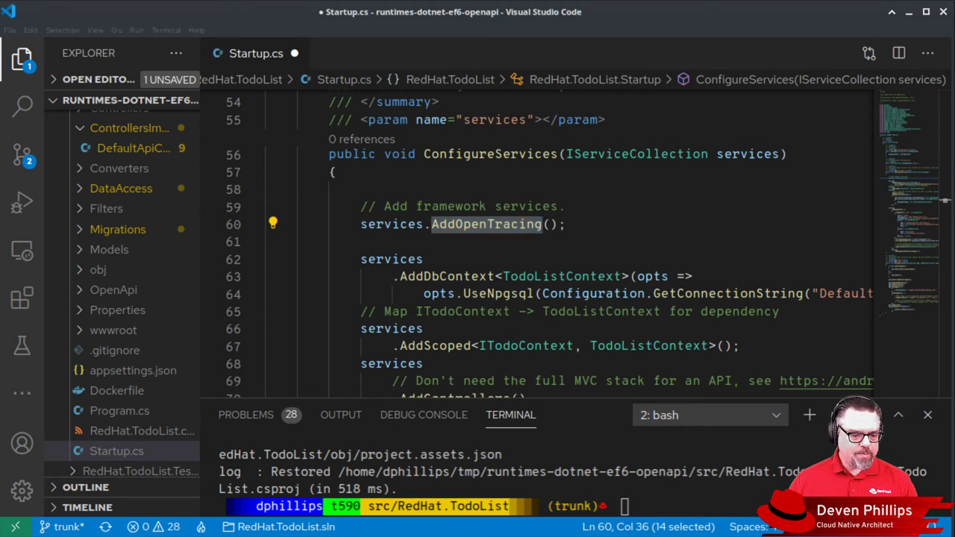
mouse_move(327, 311)
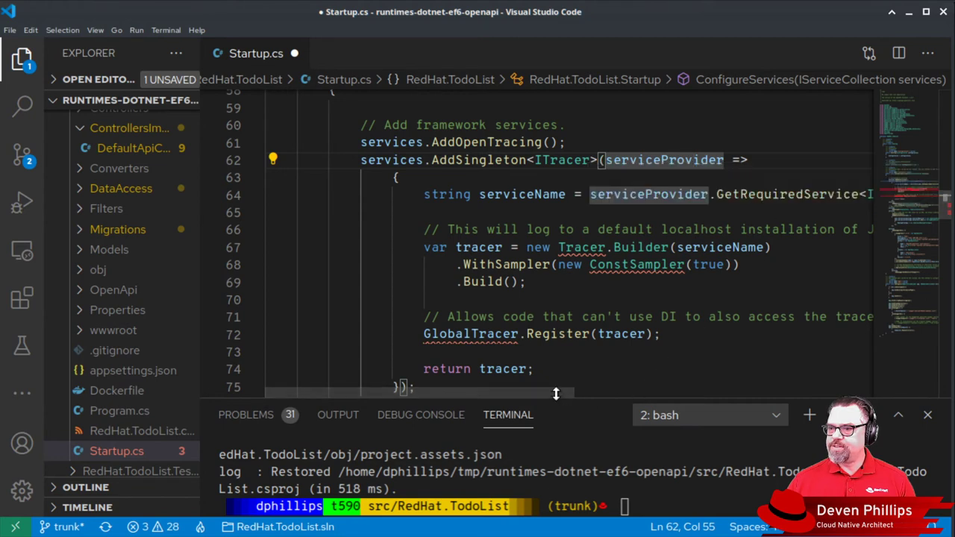
Step: Fix the unresolved Tracer, sampler and GlobalTracer references in the ITracer singleton with quick fixes
scroll(right, 3)
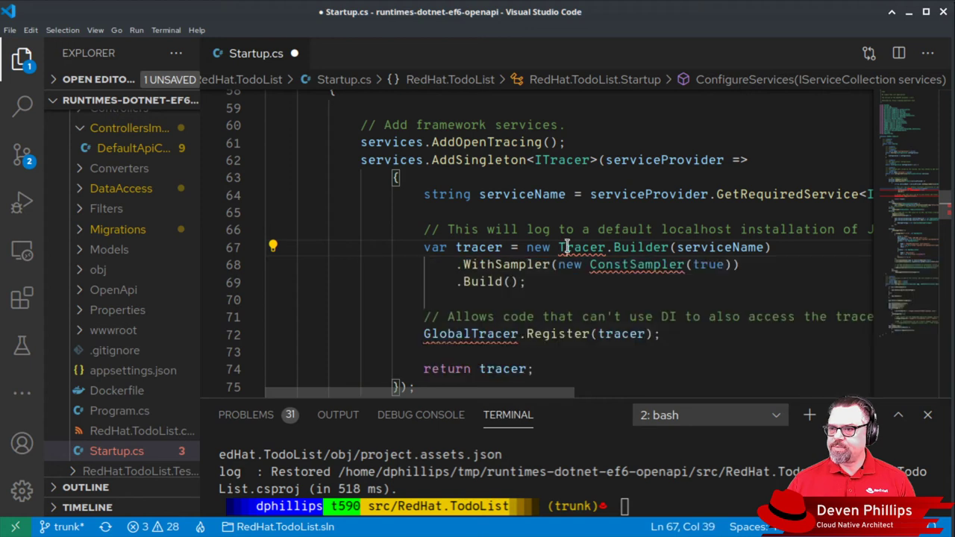
click(273, 247)
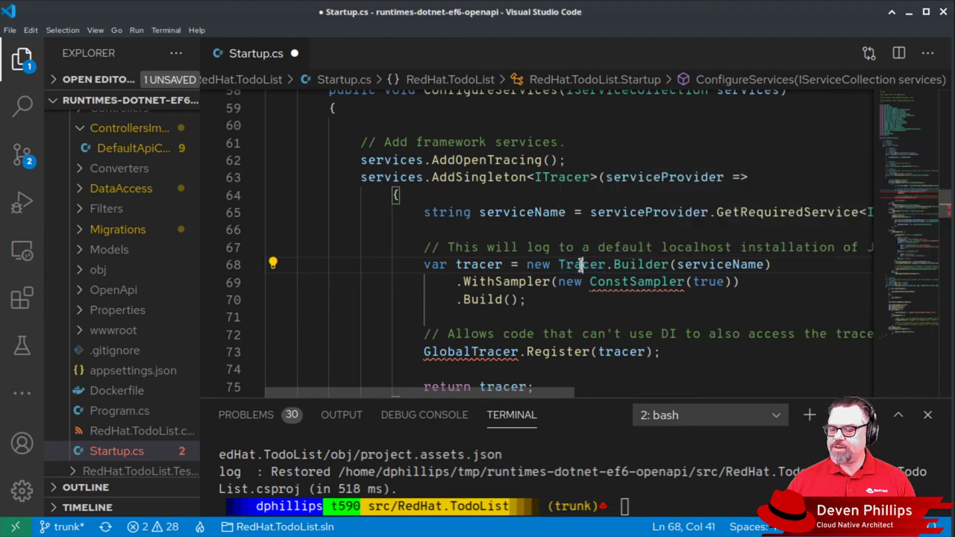
click(639, 264)
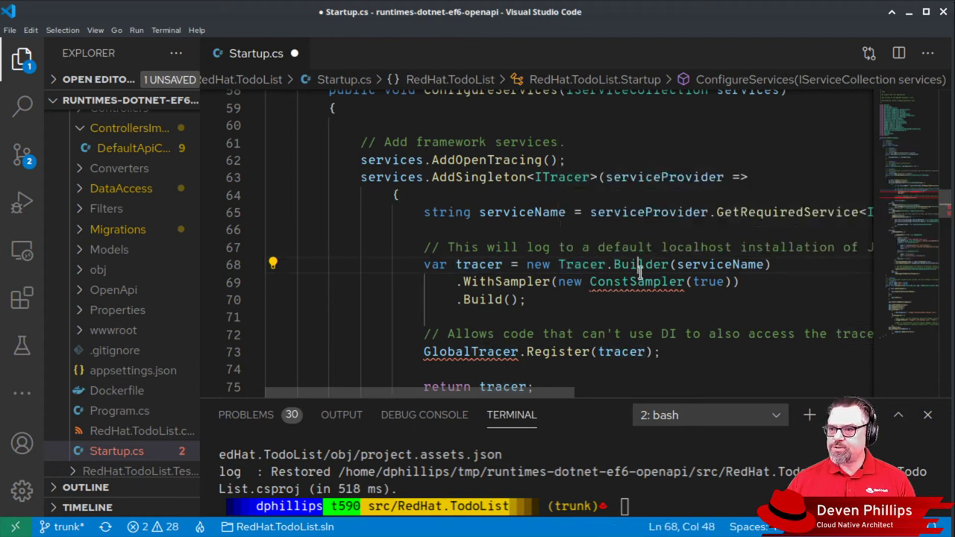
double_click(641, 264)
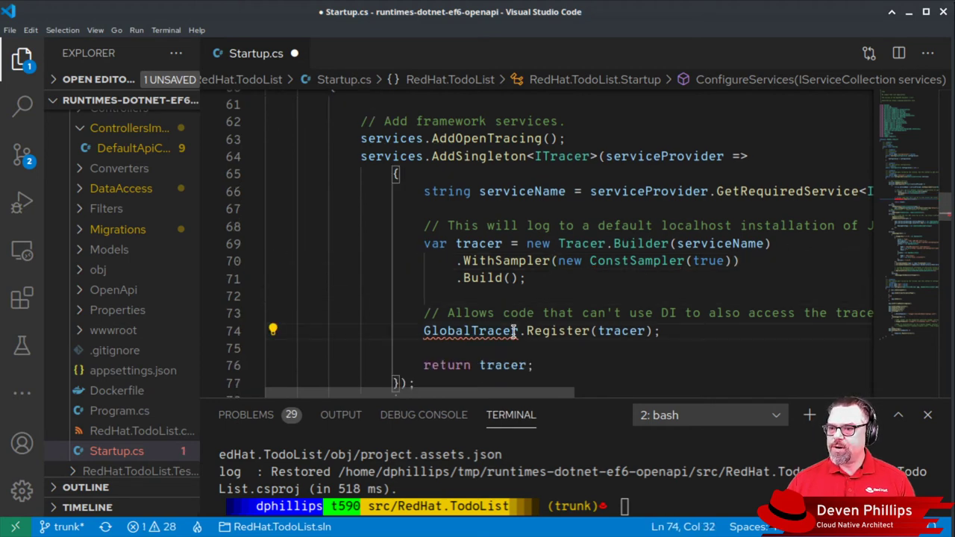
click(273, 331)
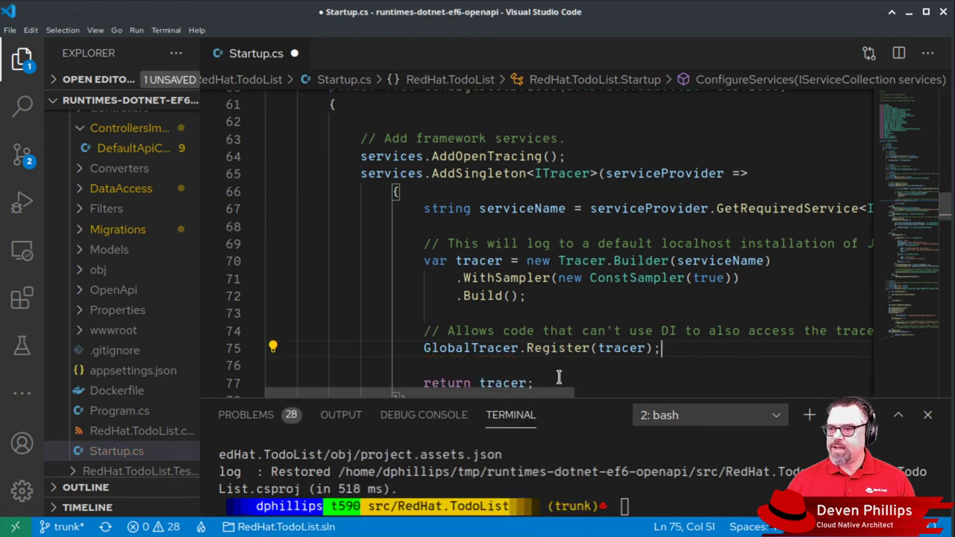
scroll(down, 3)
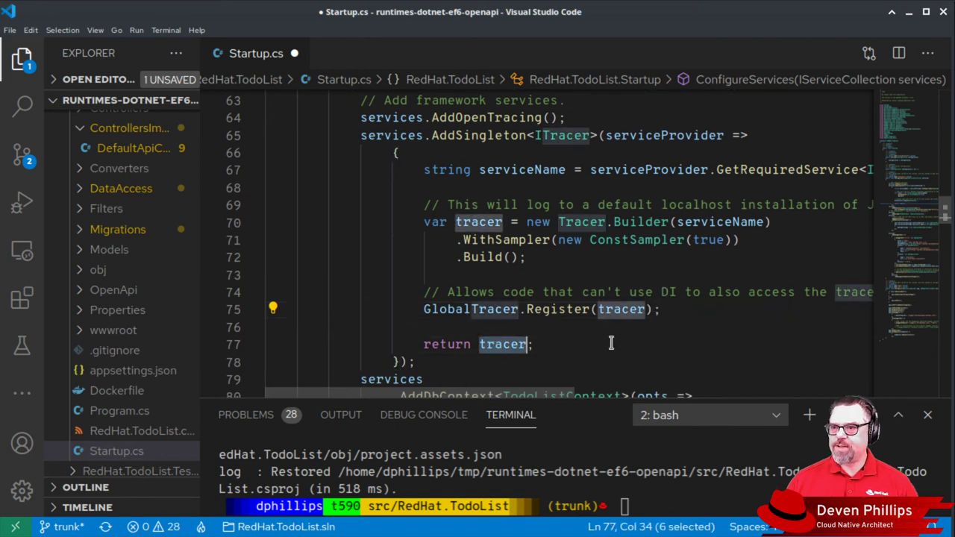
double_click(486, 117)
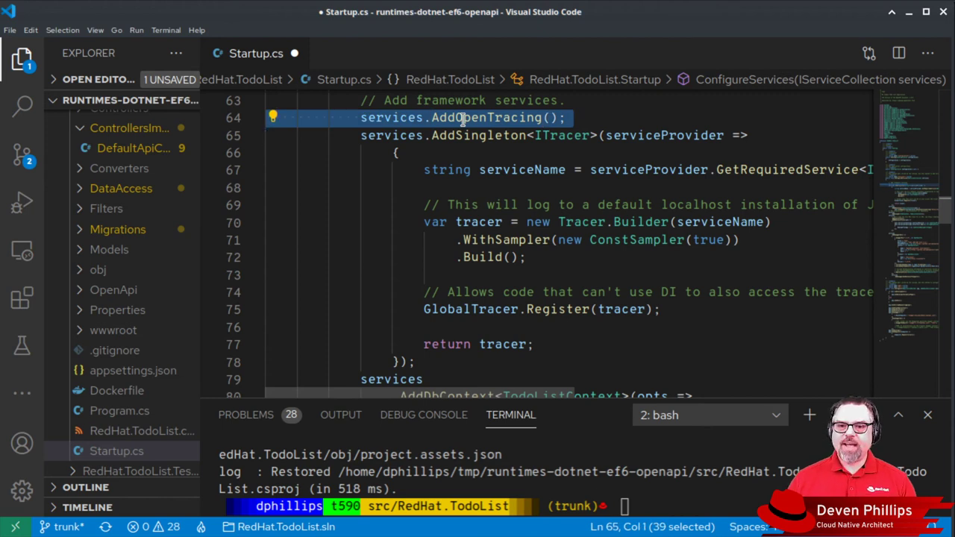
mouse_move(468, 135)
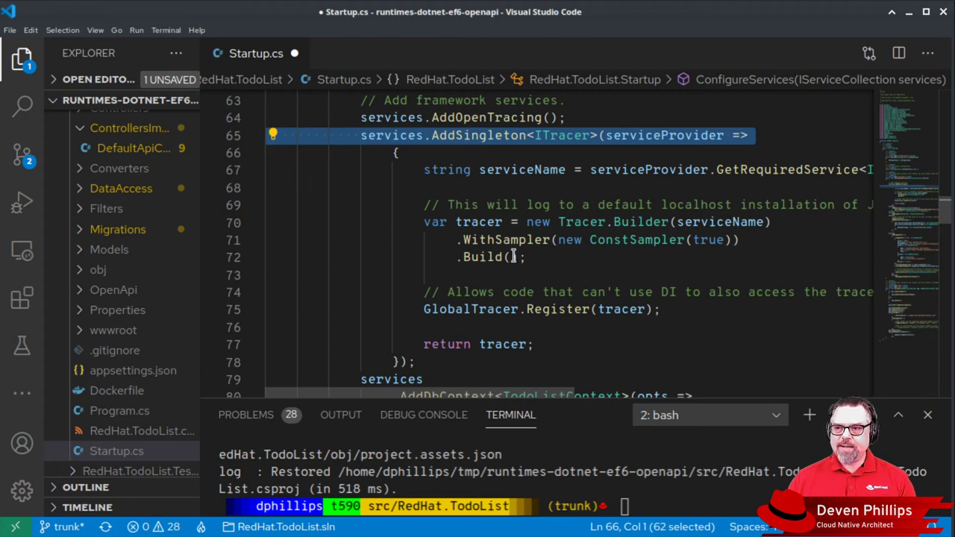
mouse_move(520, 292)
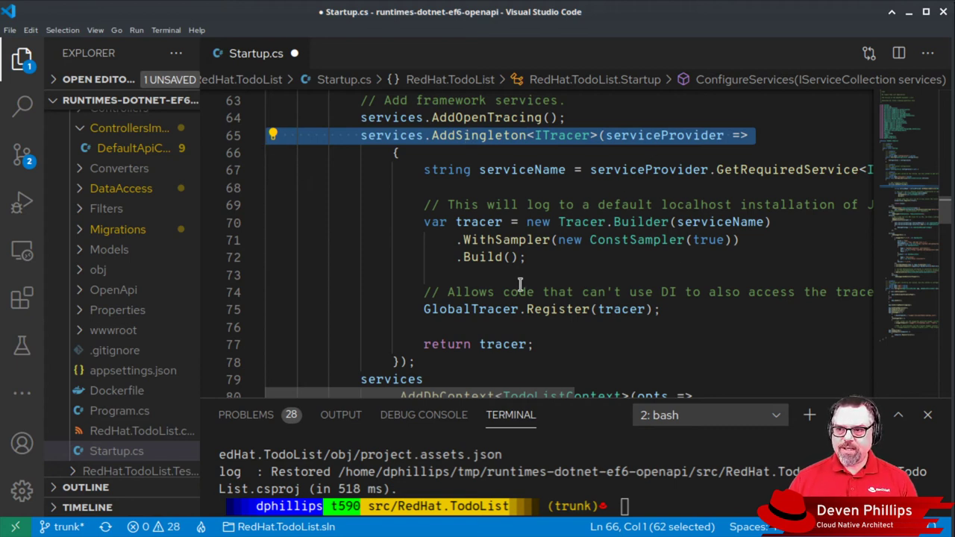
mouse_move(484, 257)
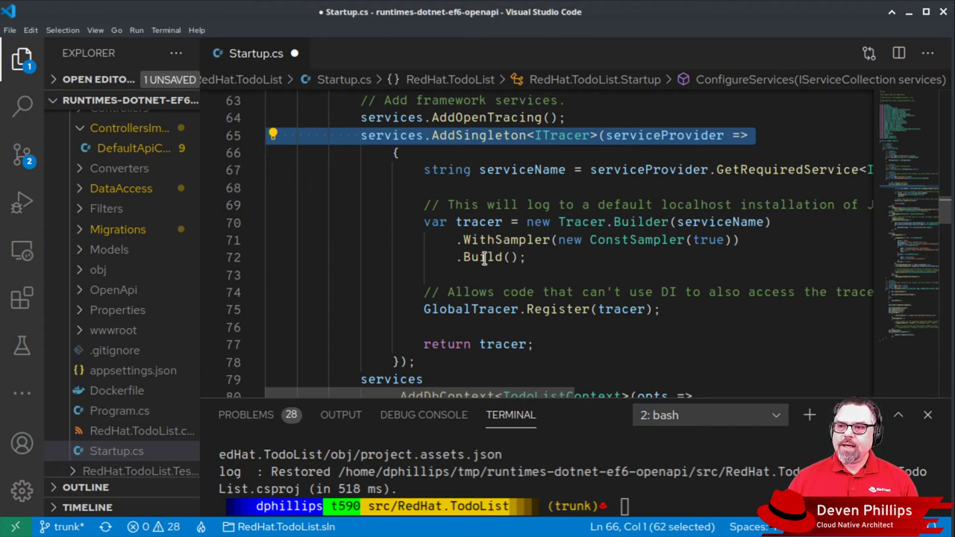
scroll(down, 3)
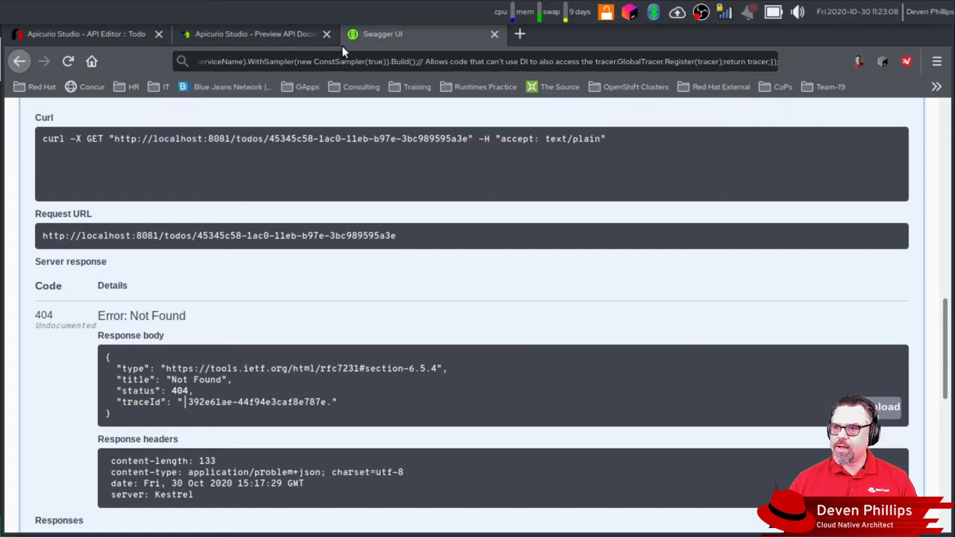
Step: Switch to the jaeger-client-csharp GitHub documentation tab in Firefox
click(471, 61)
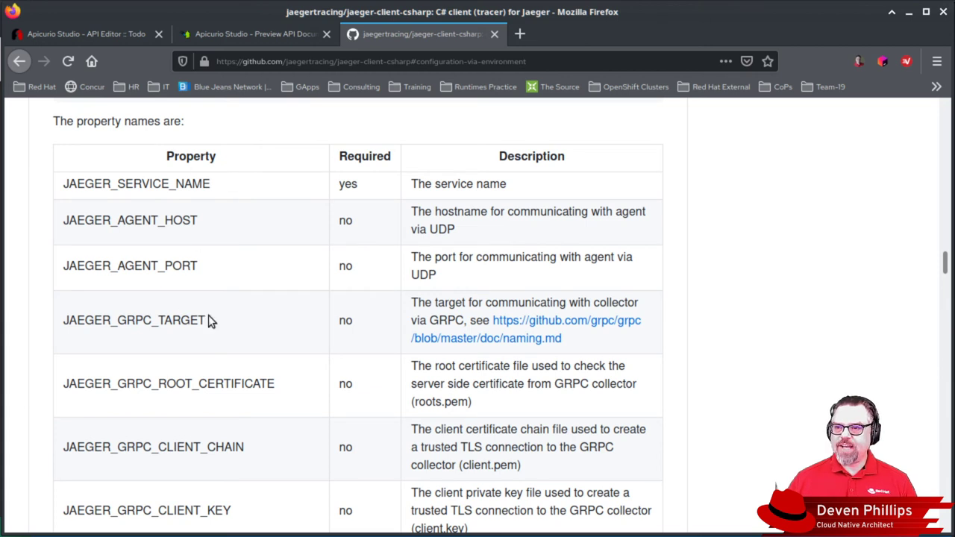
scroll(down, 3)
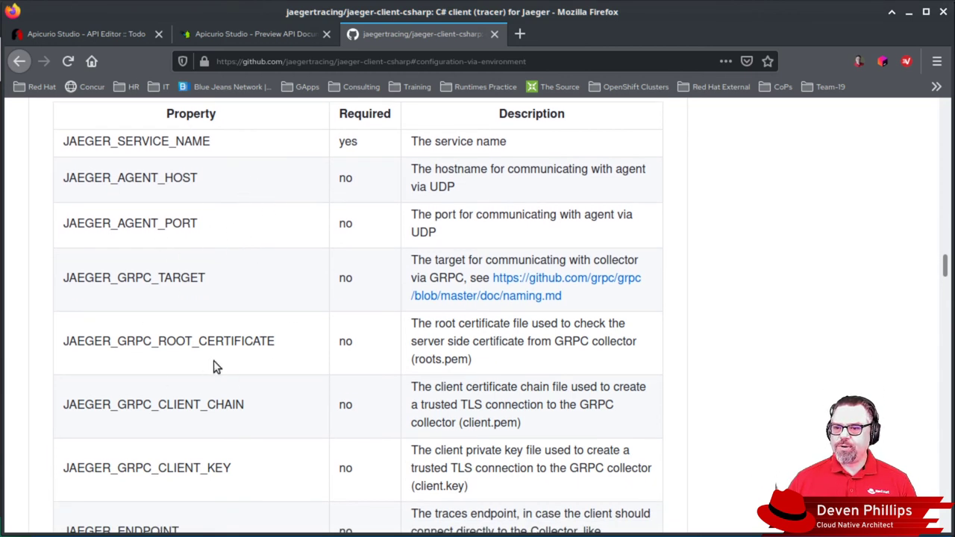
double_click(137, 141)
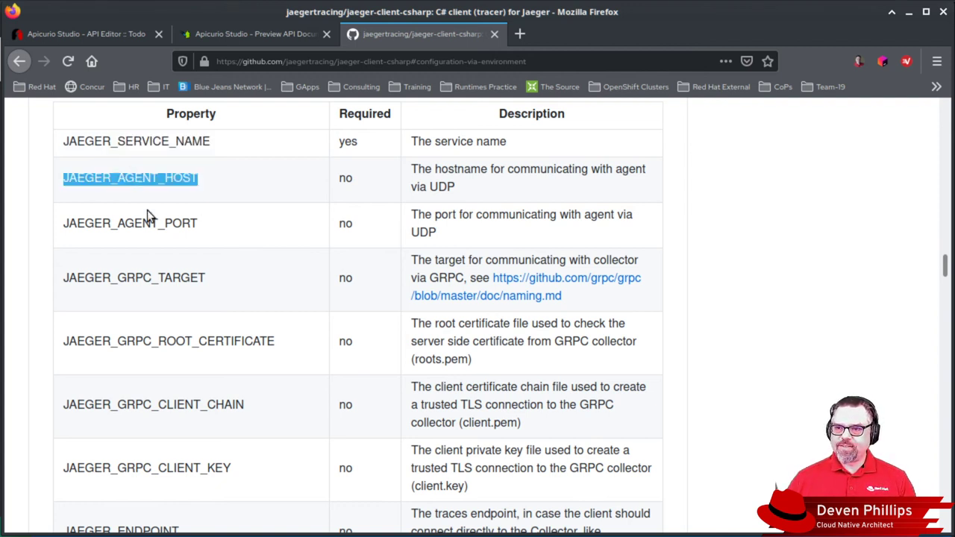
scroll(down, 3)
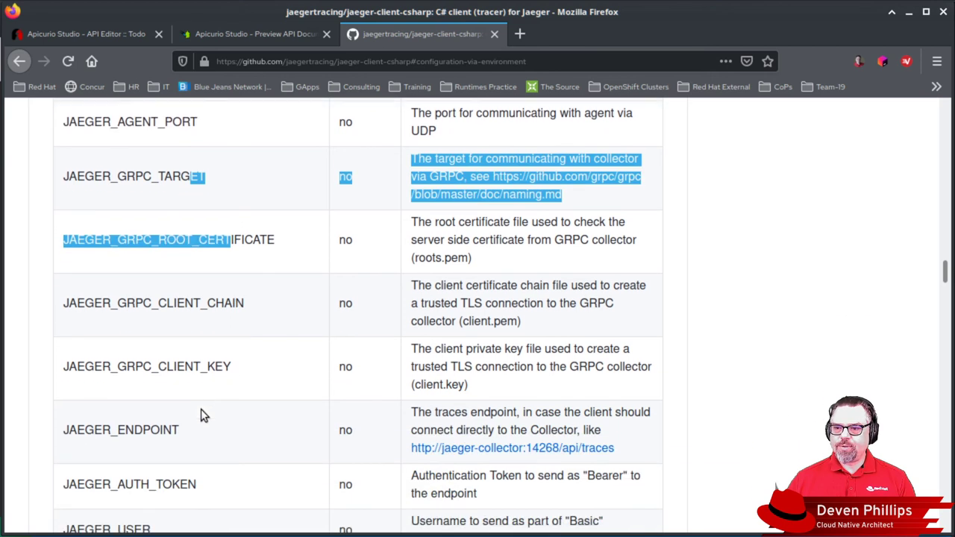
scroll(down, 3)
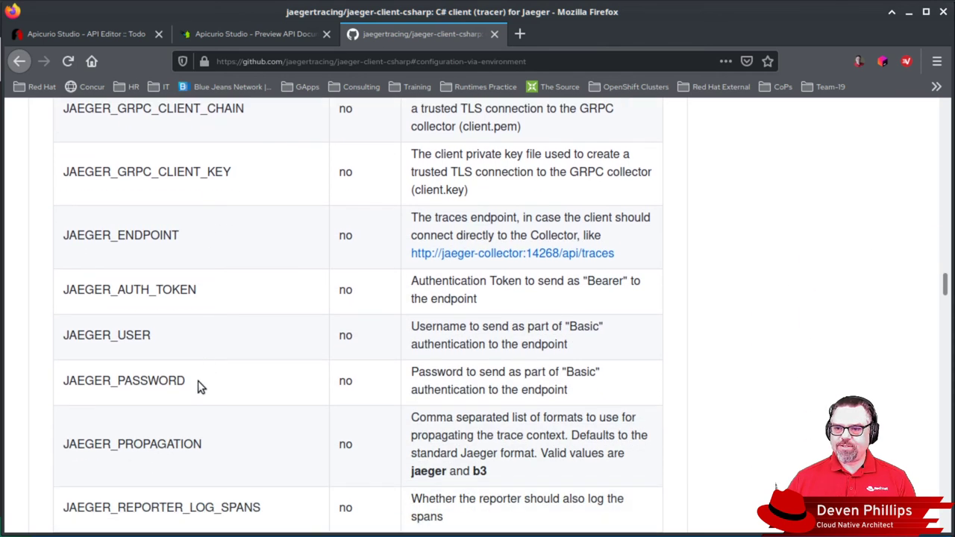
scroll(down, 3)
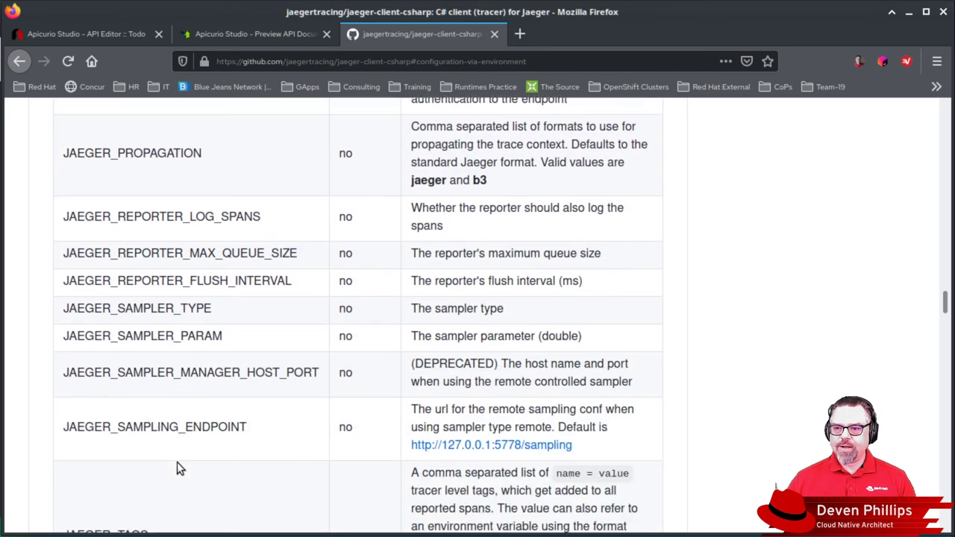
scroll(down, 3)
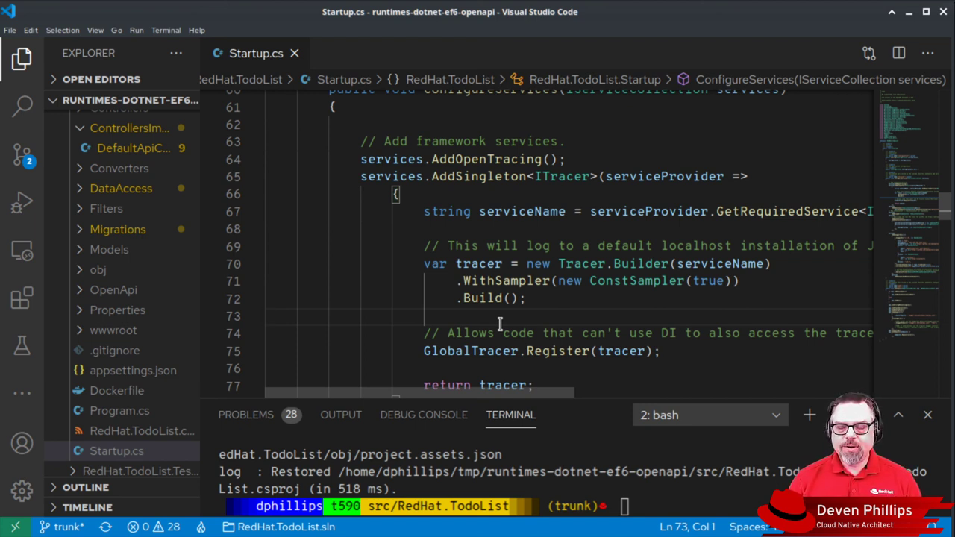
mouse_move(523, 246)
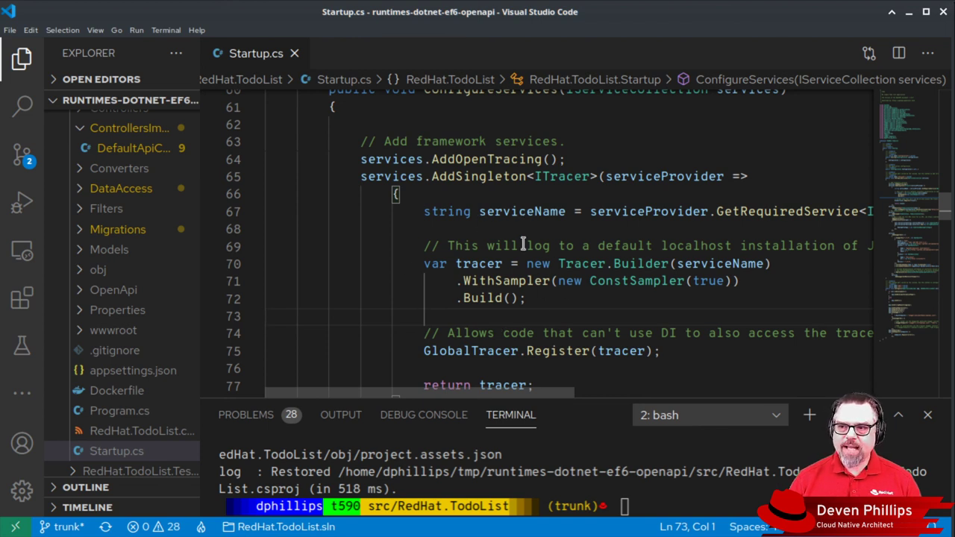
mouse_move(479, 264)
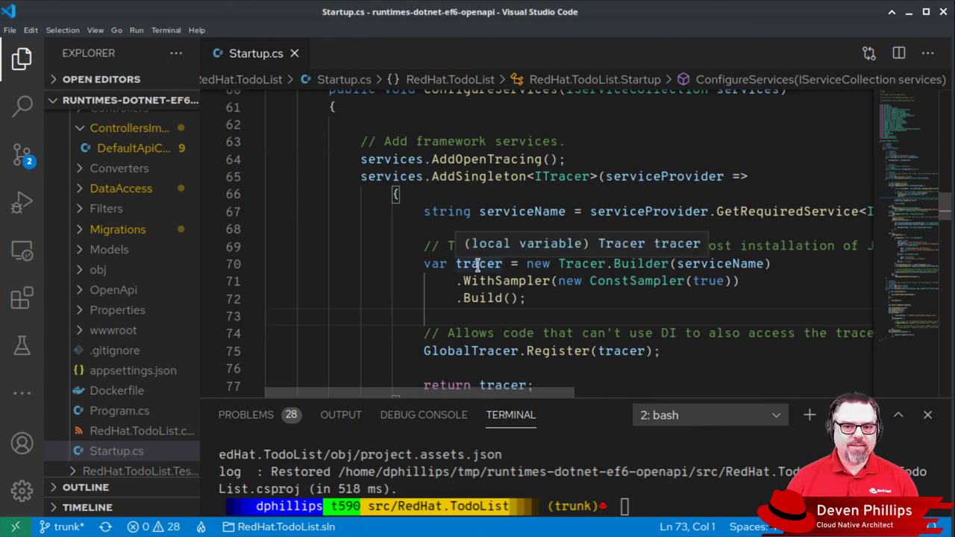